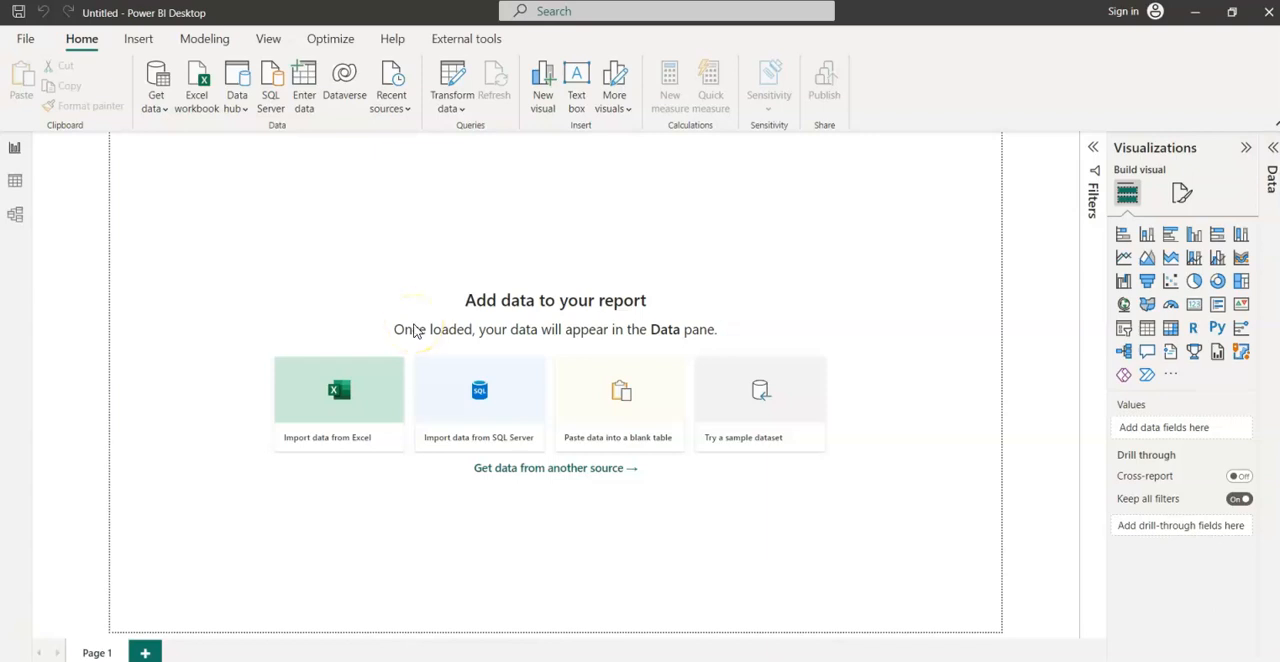
{"action": "mouse_move", "coordinate": [15, 180]}
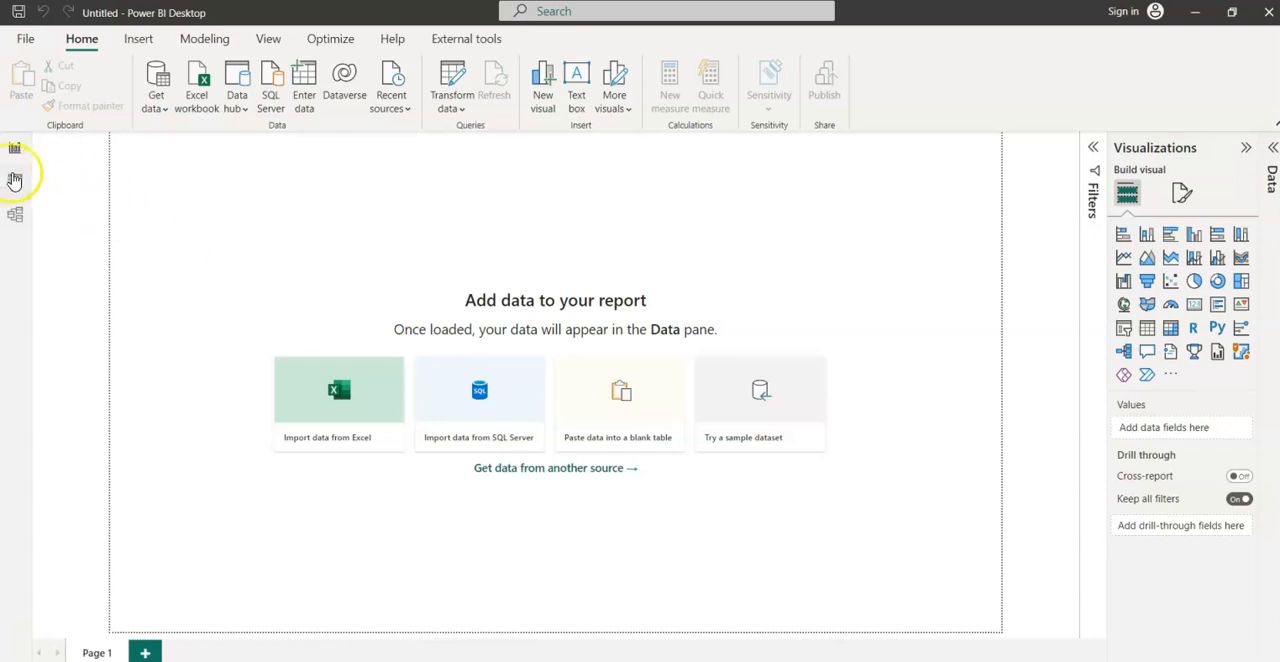
Switch the empty report to Table view.
{"action": "left_click", "coordinate": [15, 183]}
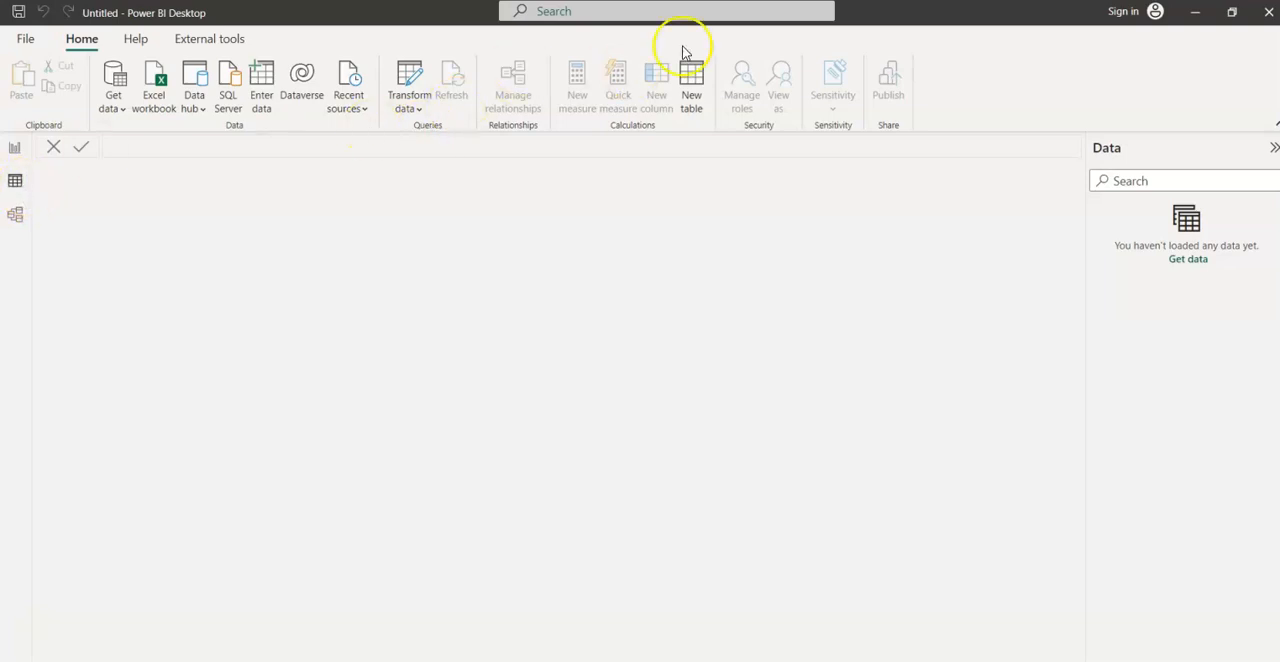
Create table Calendar = CALENDAR(Date(2023,01,01),TODAY()) and commit it.
{"action": "left_click", "coordinate": [691, 80]}
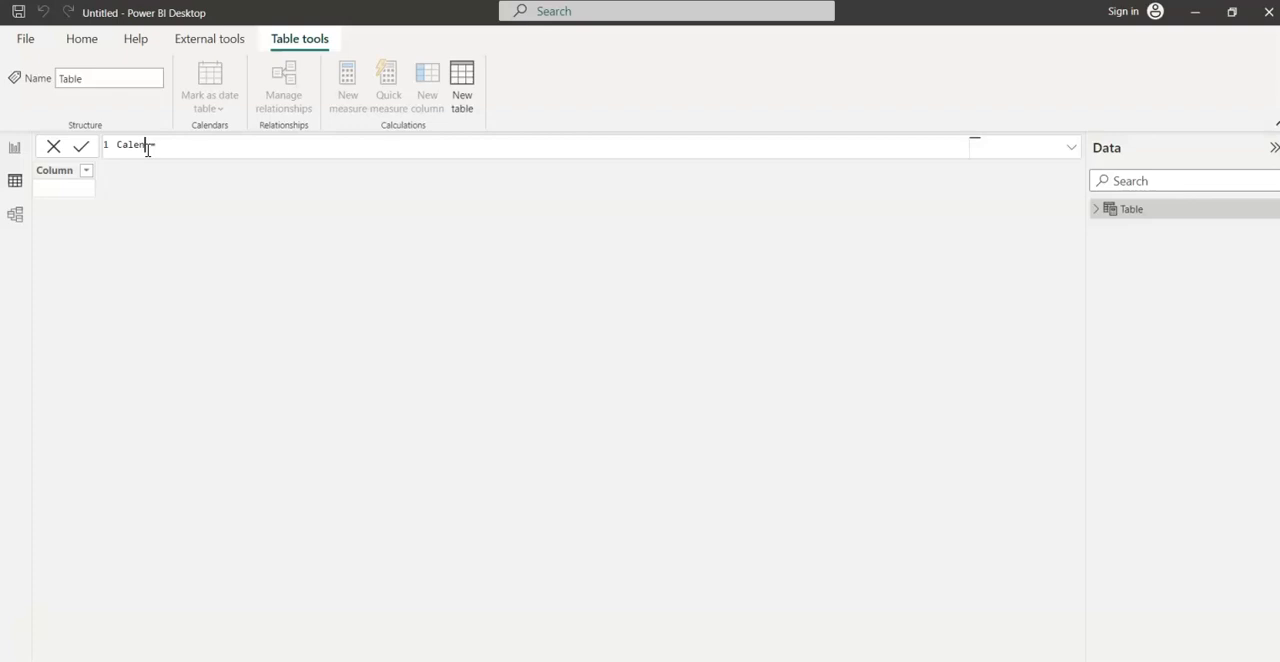
{"action": "type", "text": "dar"}
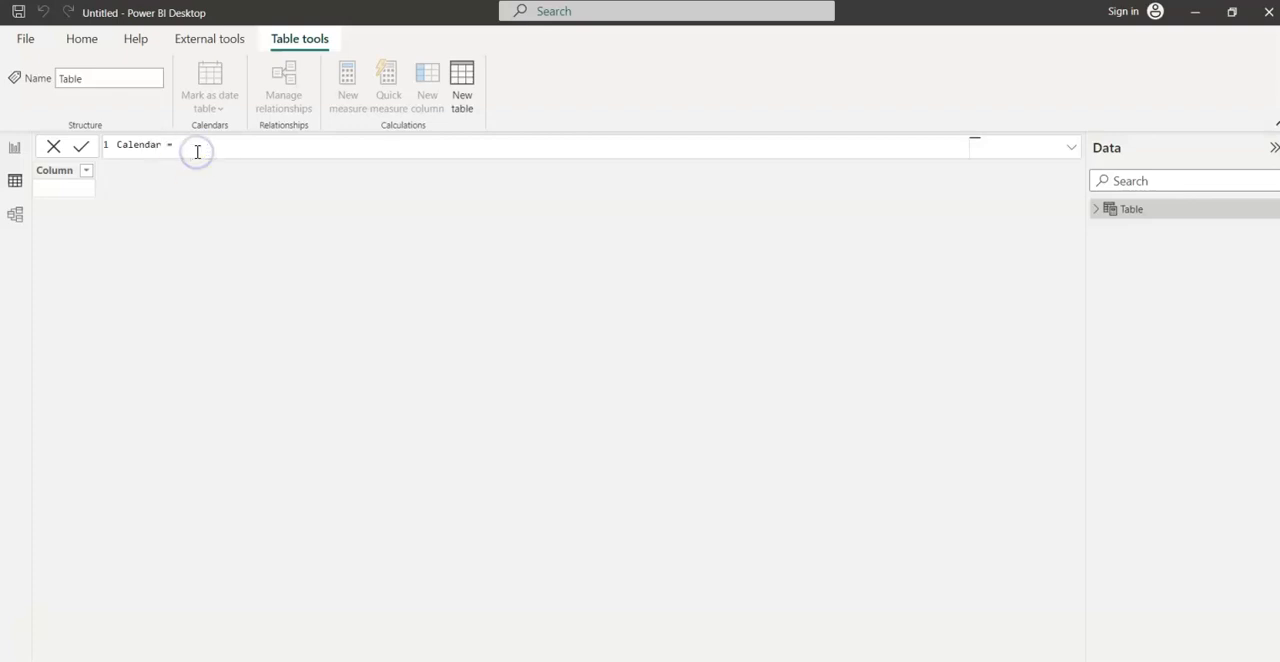
{"action": "type", "text": "CALENDAR("}
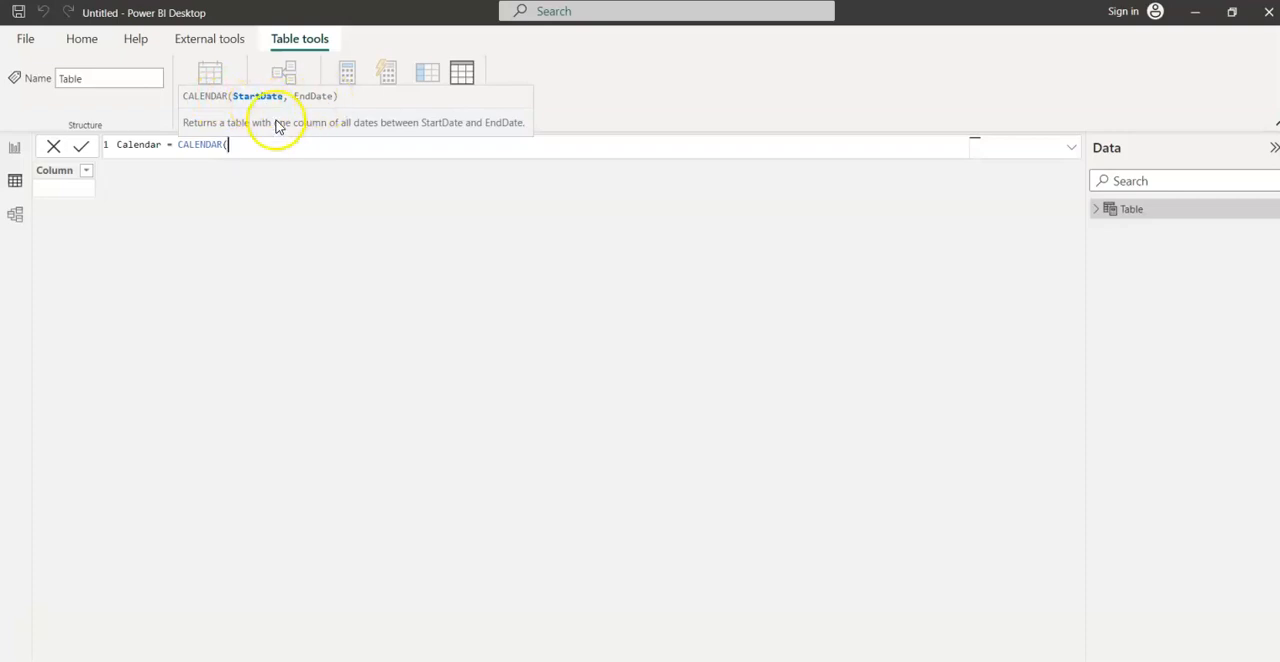
{"action": "type", "text": "Date("}
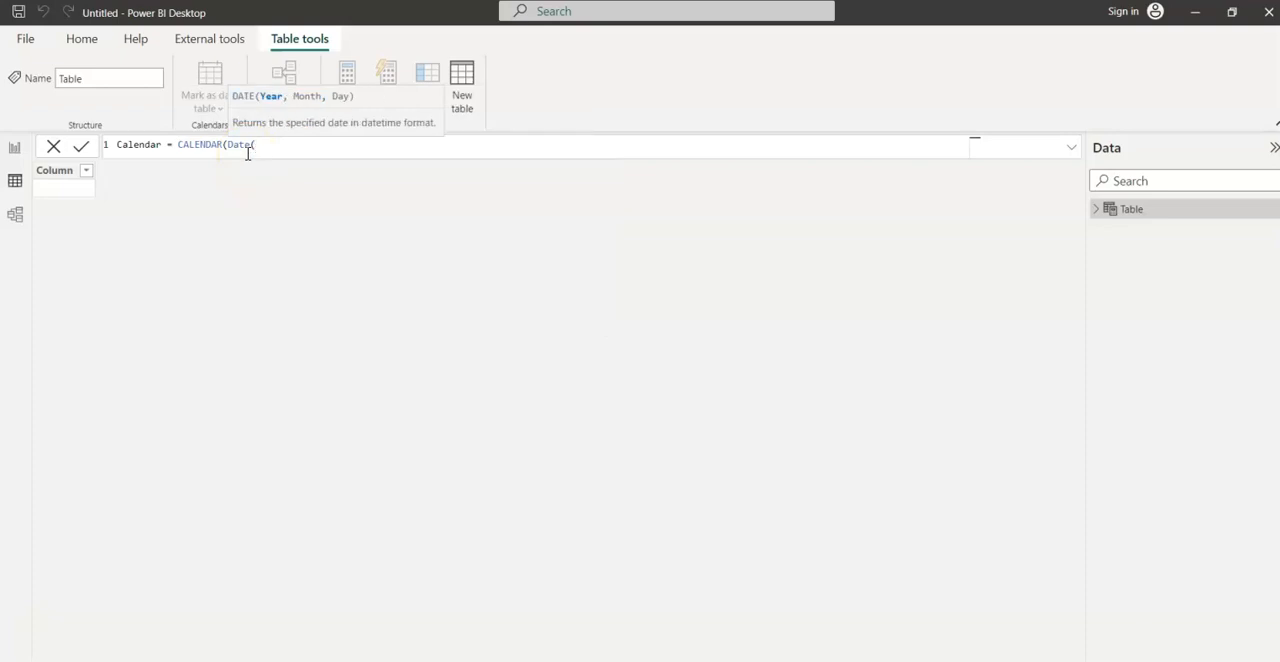
{"action": "type", "text": "2023,01"}
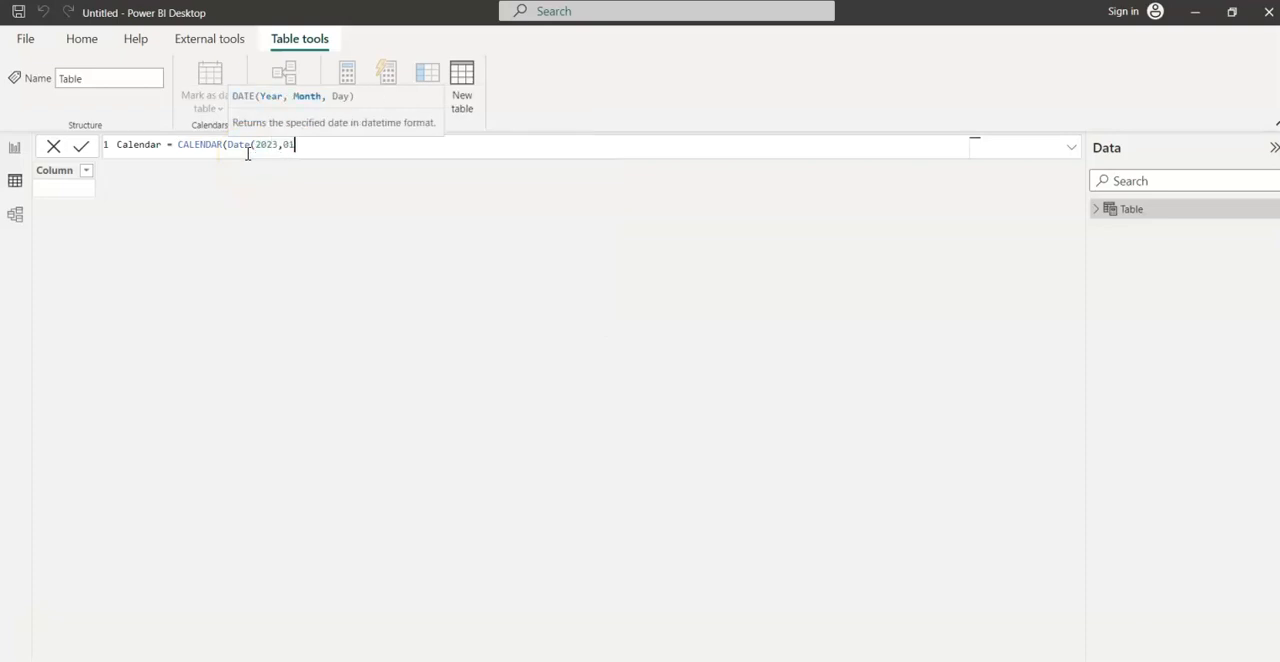
{"action": "type", "text": ",01"}
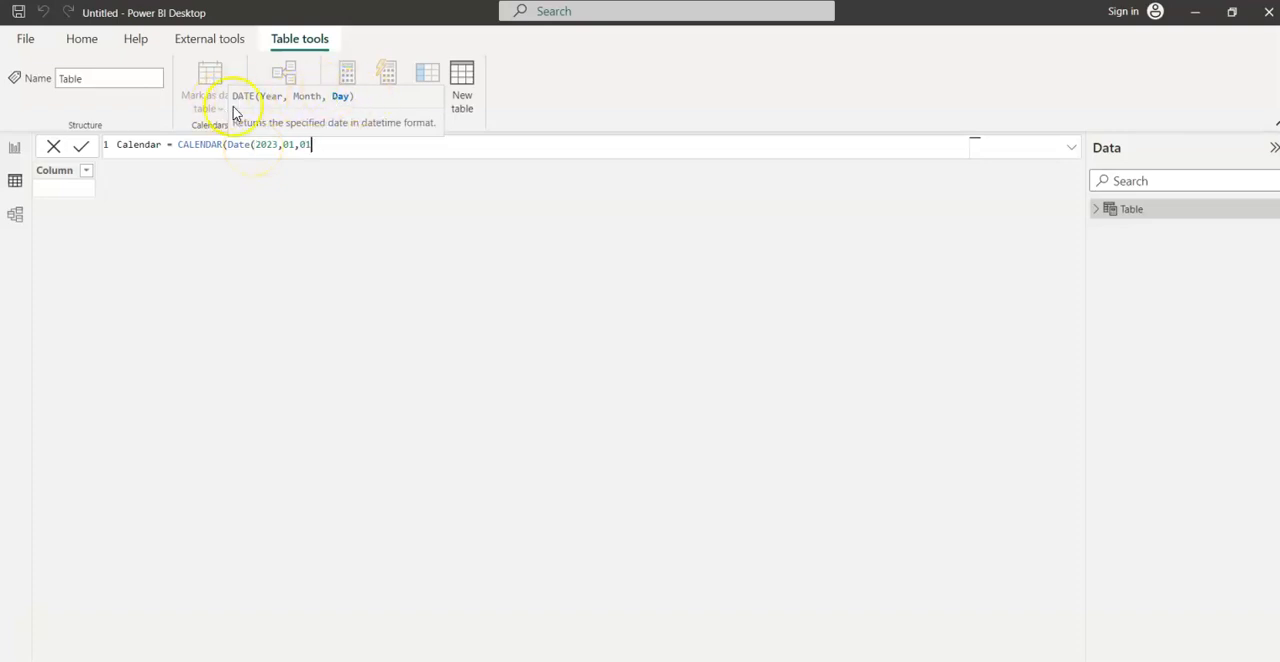
{"action": "mouse_move", "coordinate": [349, 108]}
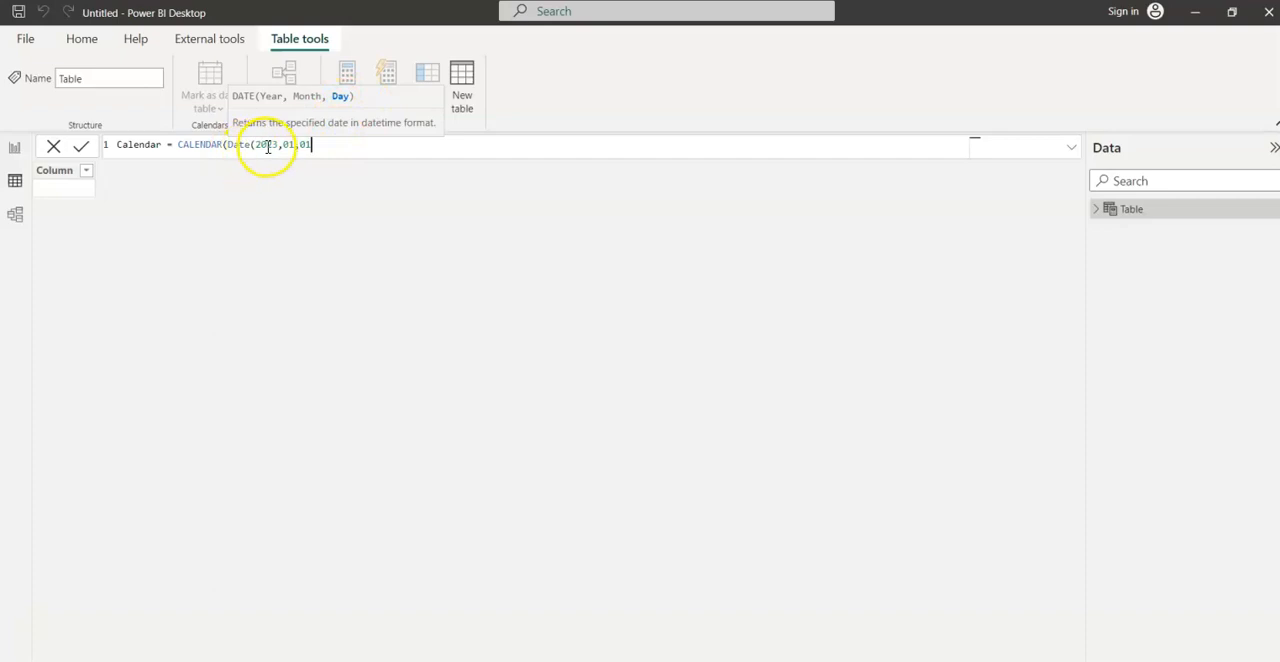
{"action": "mouse_move", "coordinate": [295, 105]}
{"action": "type", "text": ")"}
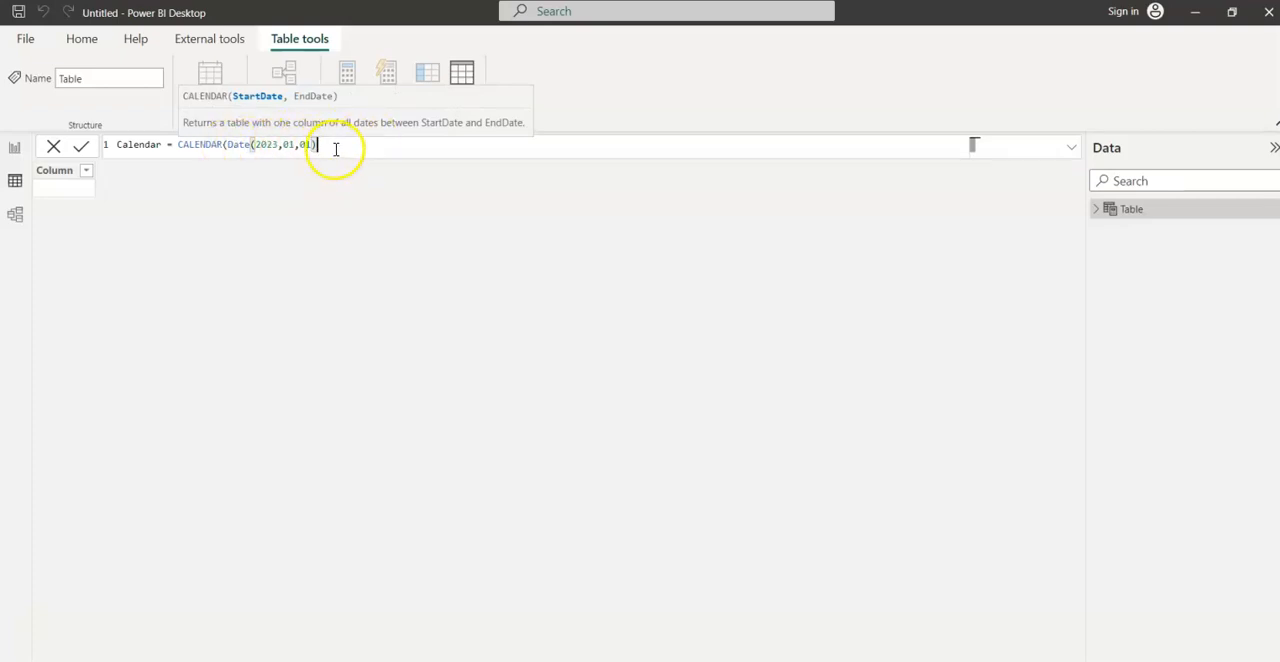
{"action": "type", "text": ","}
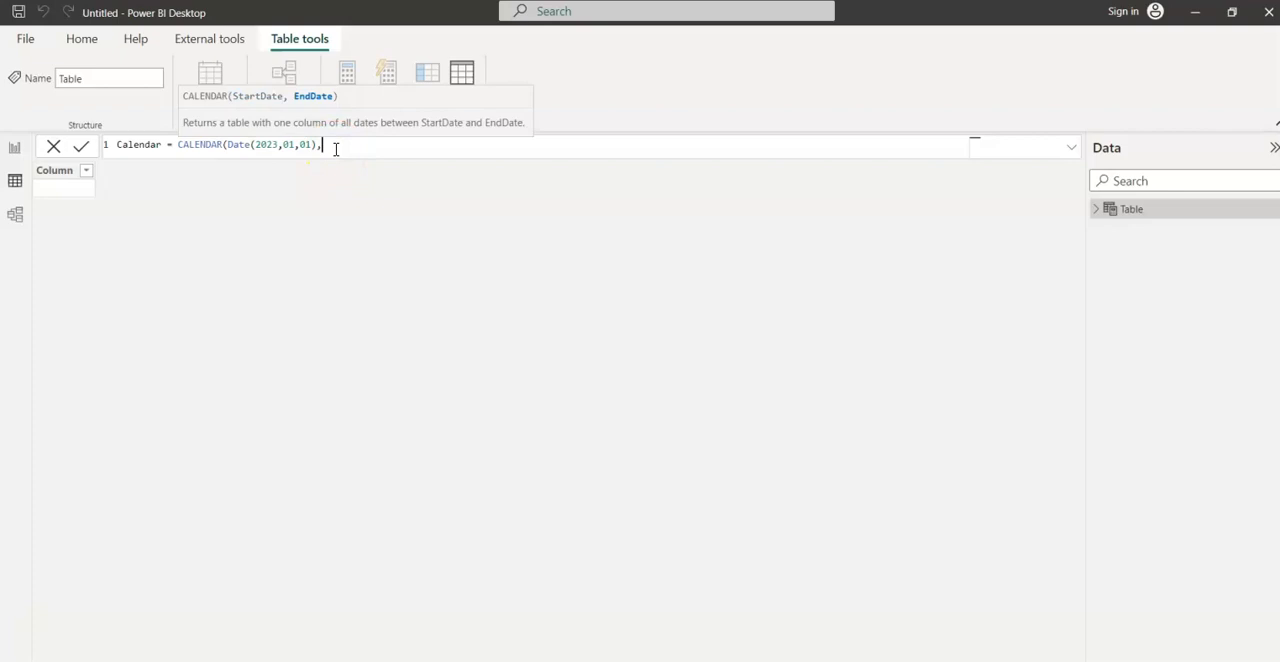
{"action": "type", "text": "TODay())"}
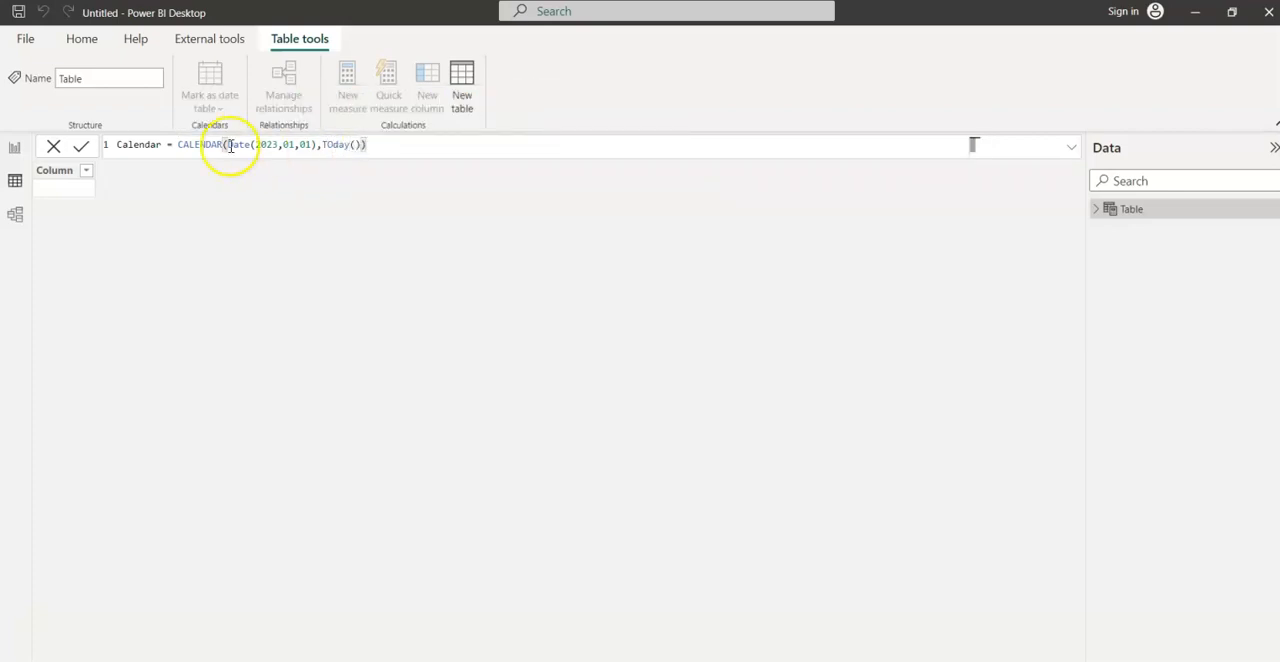
{"action": "left_click", "coordinate": [81, 145]}
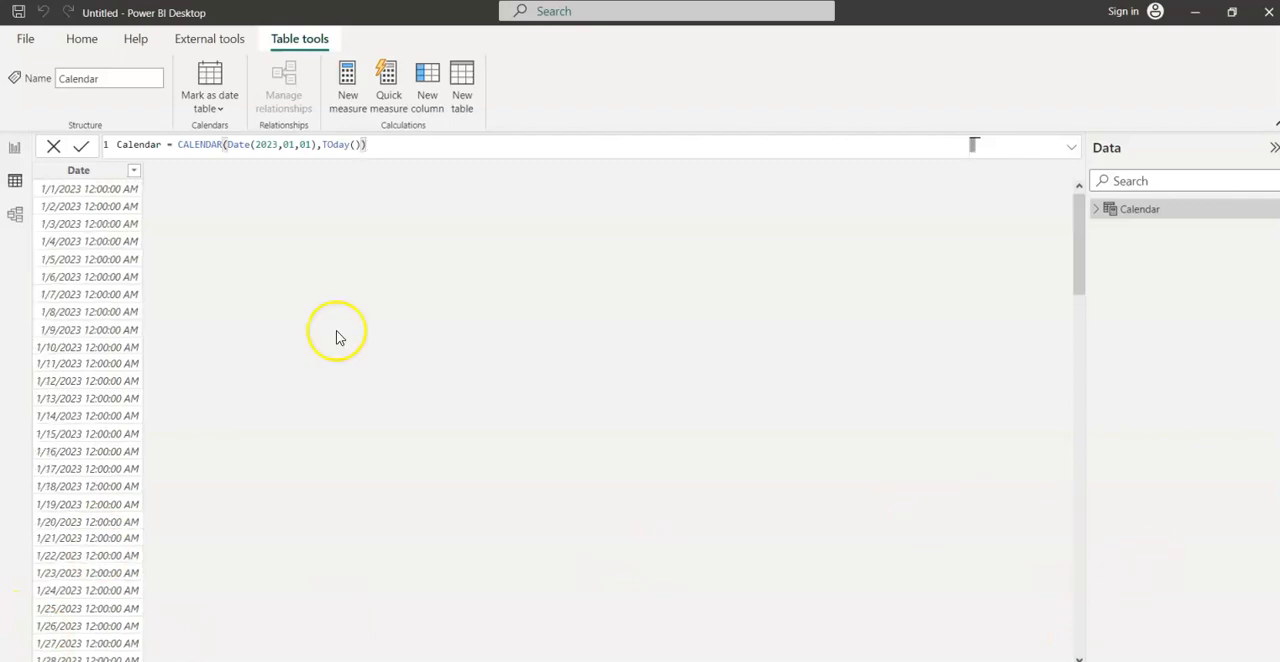
{"action": "mouse_move", "coordinate": [427, 85]}
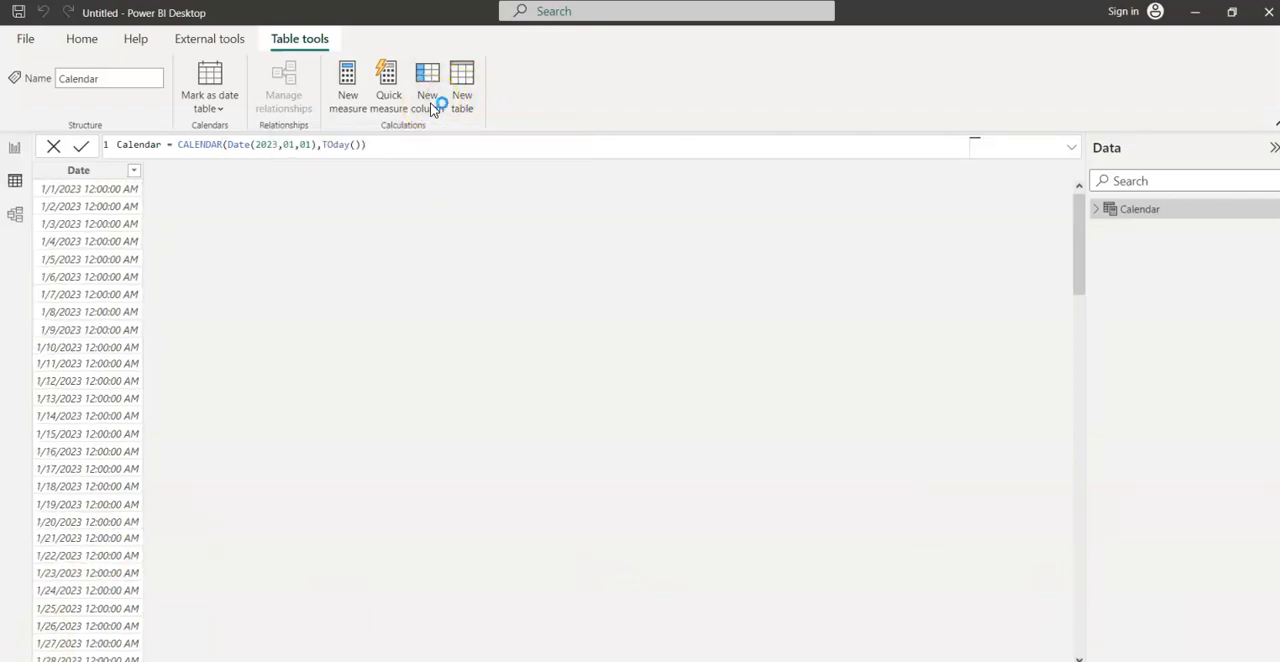
Add column Day_Of_The_Week = FORMAT('Calendar'[Date],"dddd") and commit it.
{"action": "left_click", "coordinate": [427, 85]}
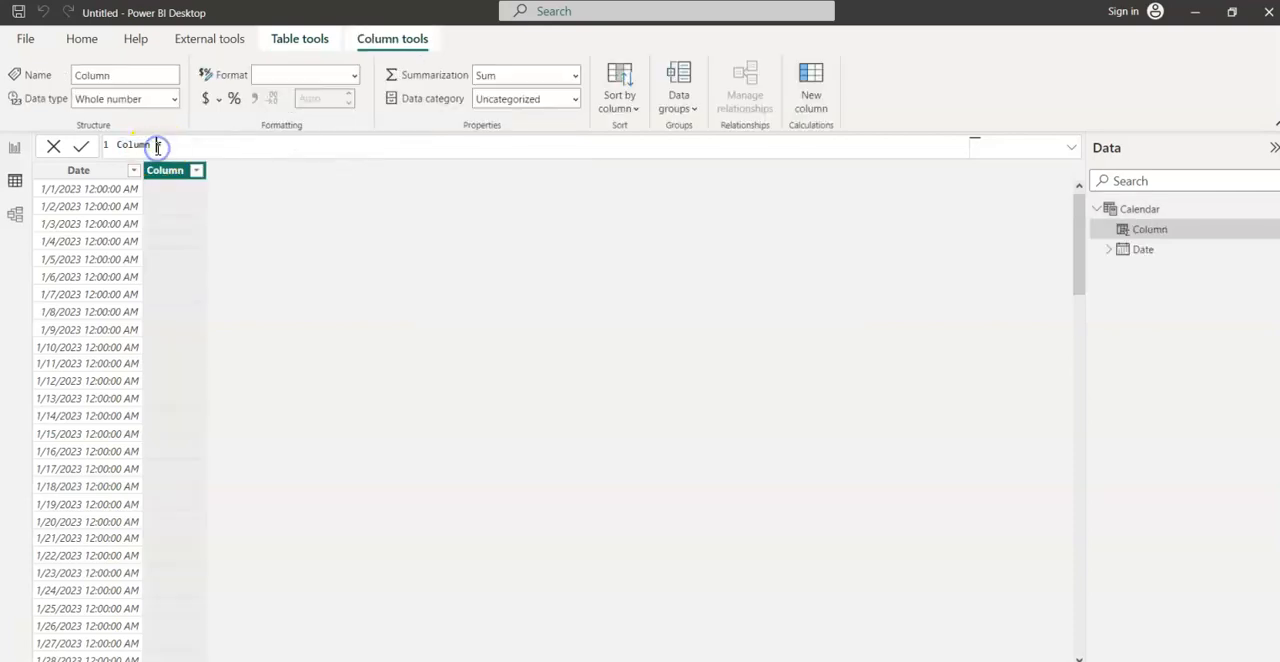
{"action": "mouse_move", "coordinate": [80, 146]}
{"action": "type", "text": "Day_Of_The_Week"}
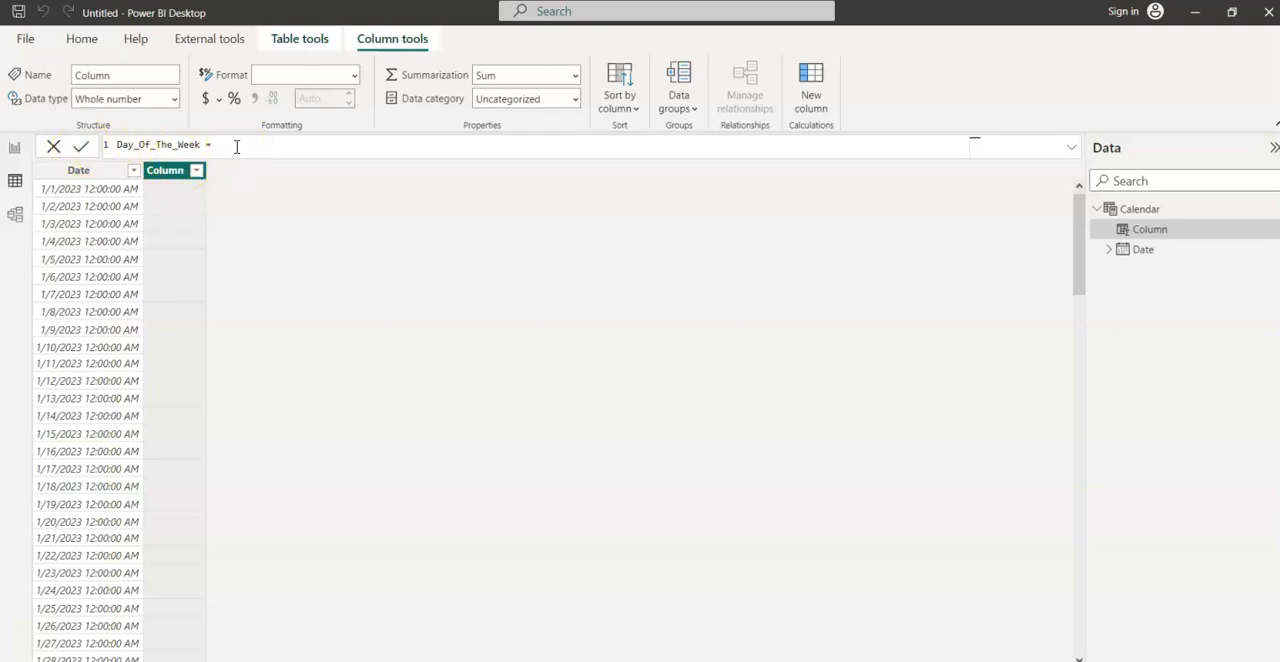
{"action": "type", "text": "F"}
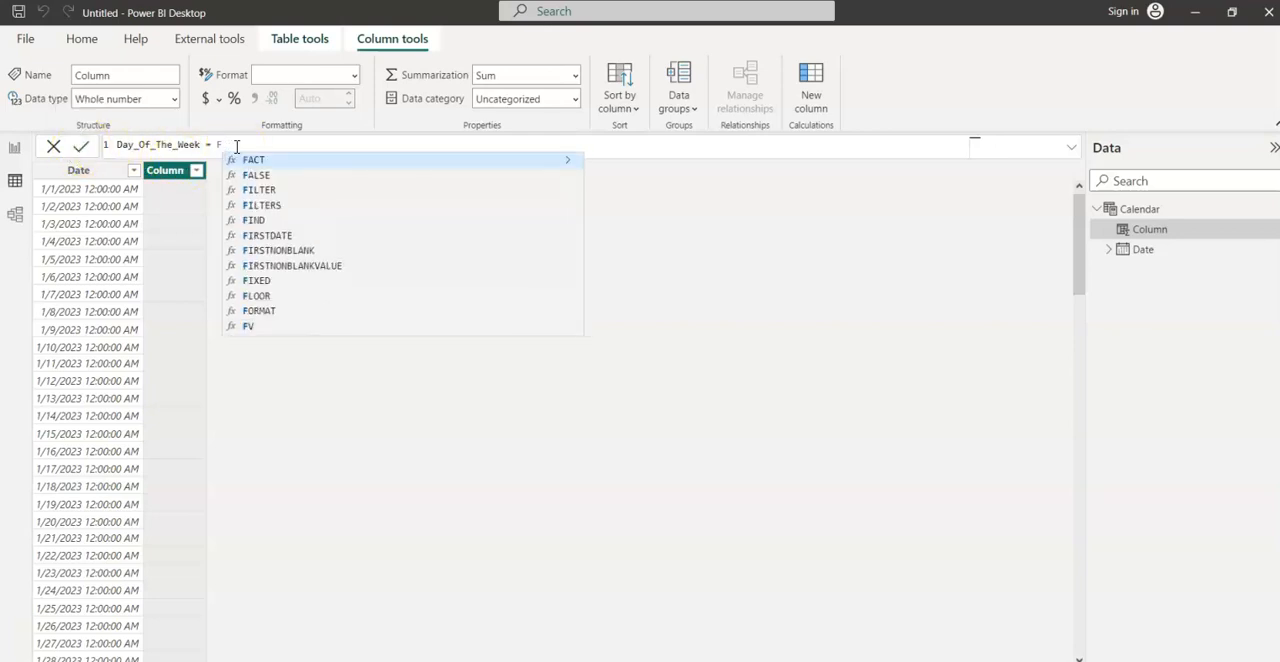
{"action": "type", "text": "a"}
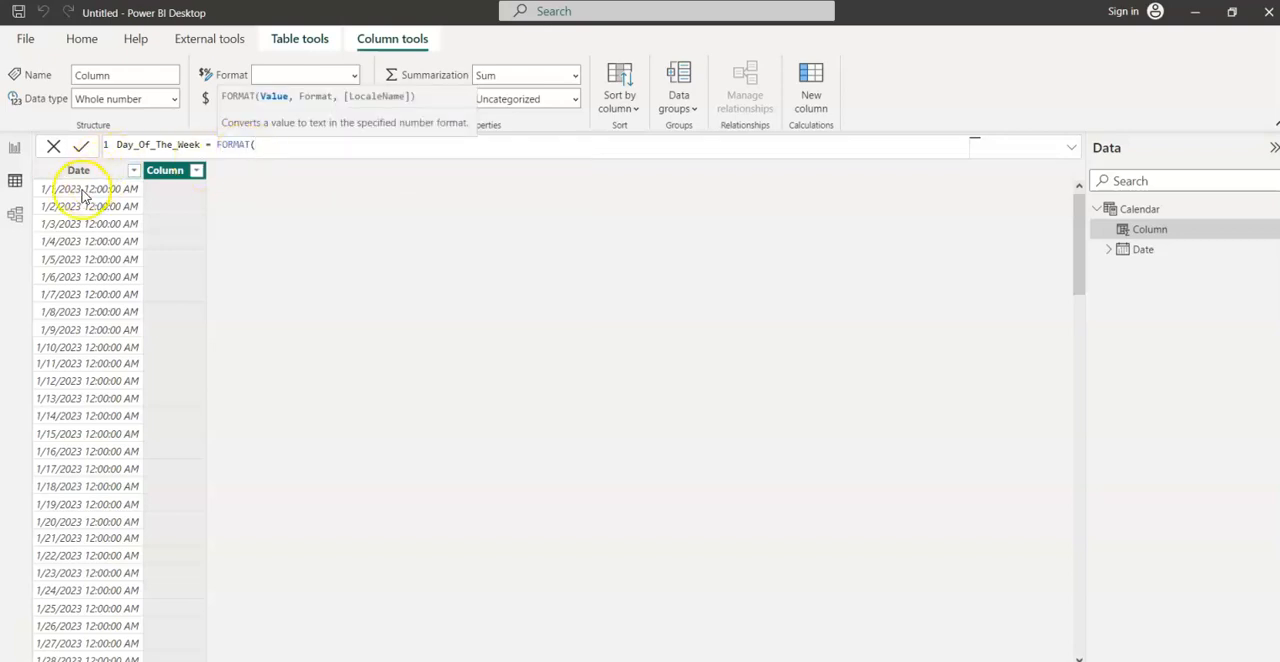
{"action": "mouse_move", "coordinate": [170, 272]}
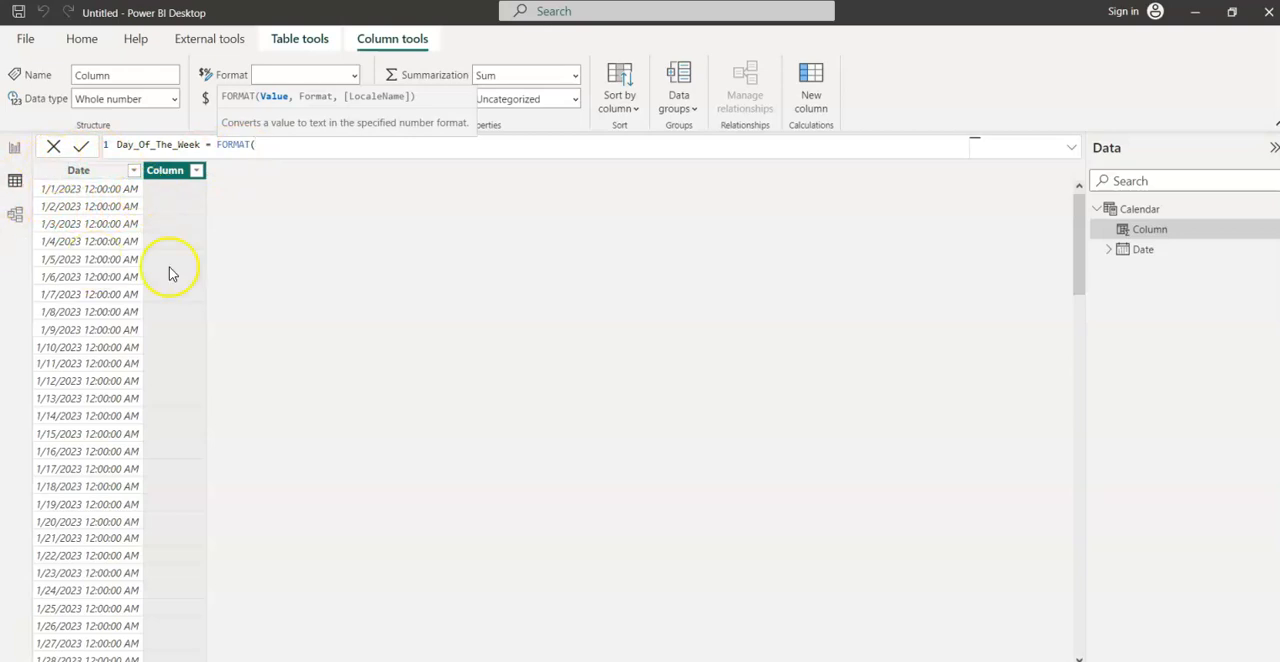
{"action": "type", "text": "Cal"}
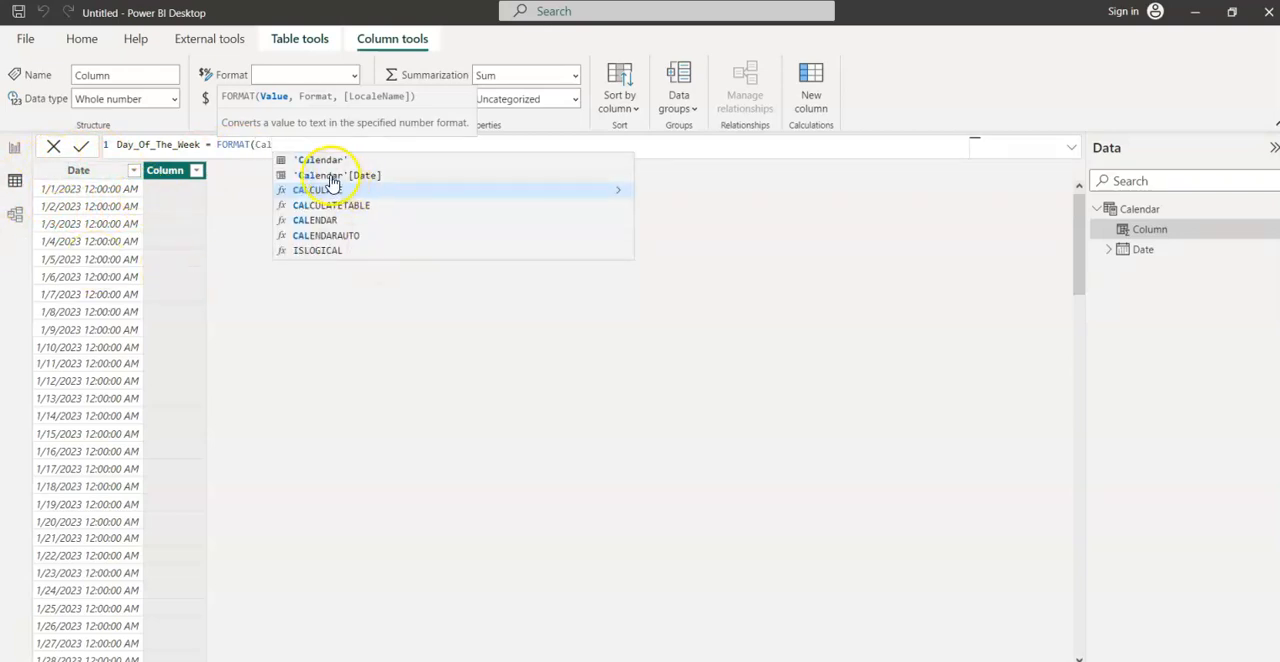
{"action": "left_click", "coordinate": [339, 175]}
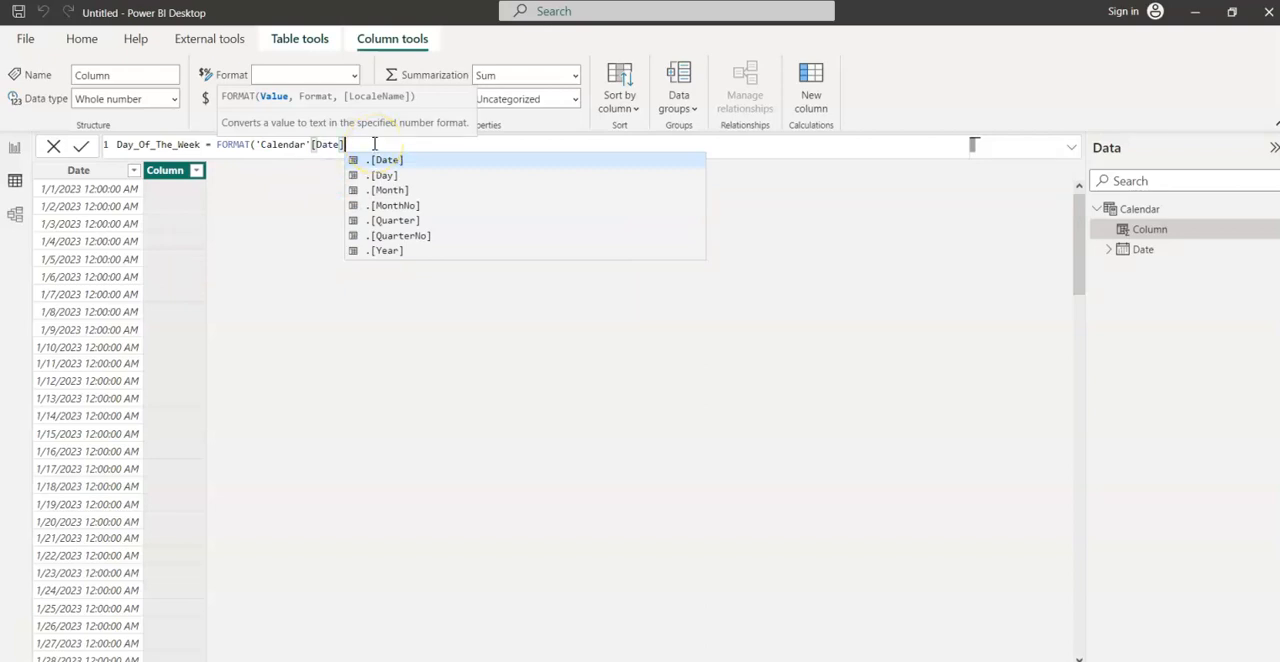
{"action": "type", "text": ","}
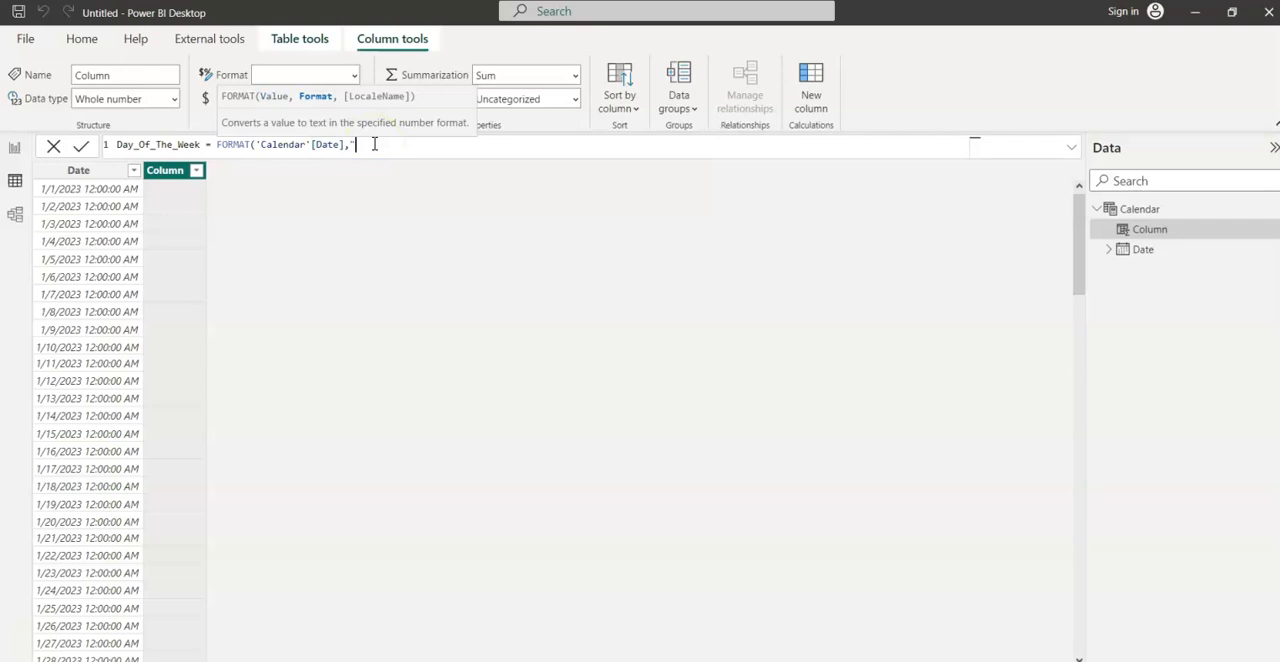
{"action": "type", "text": "\"dddd\")"}
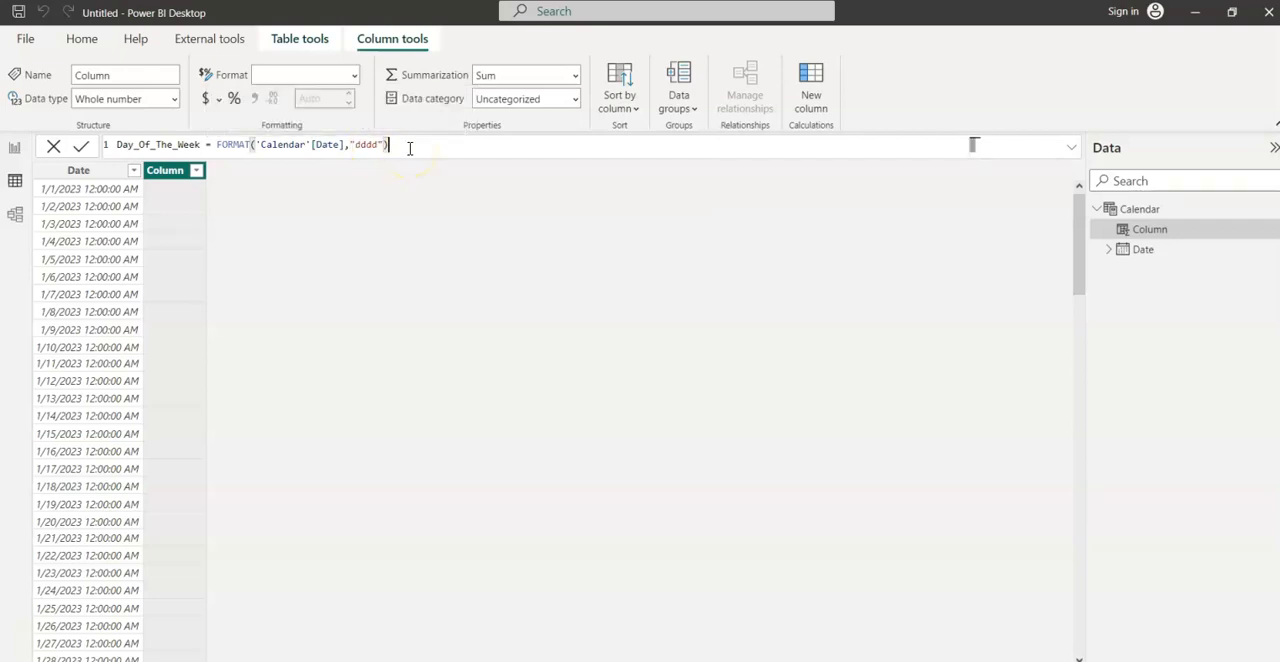
{"action": "double_click", "coordinate": [365, 144]}
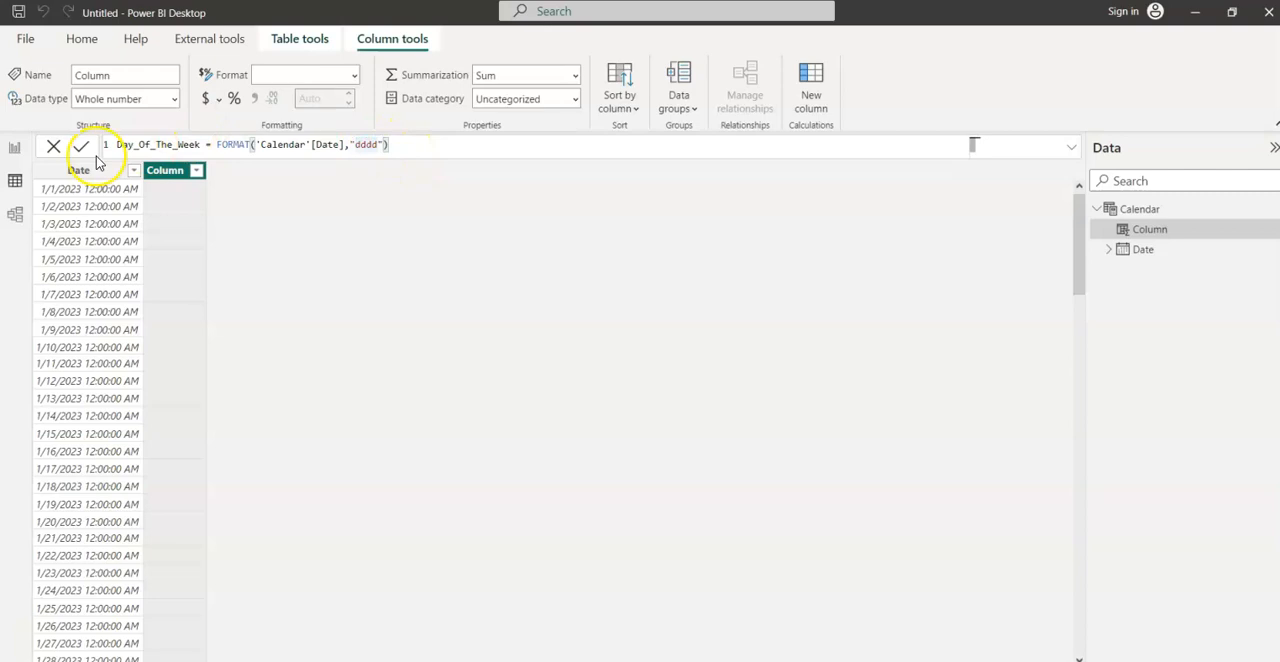
{"action": "left_click", "coordinate": [80, 145]}
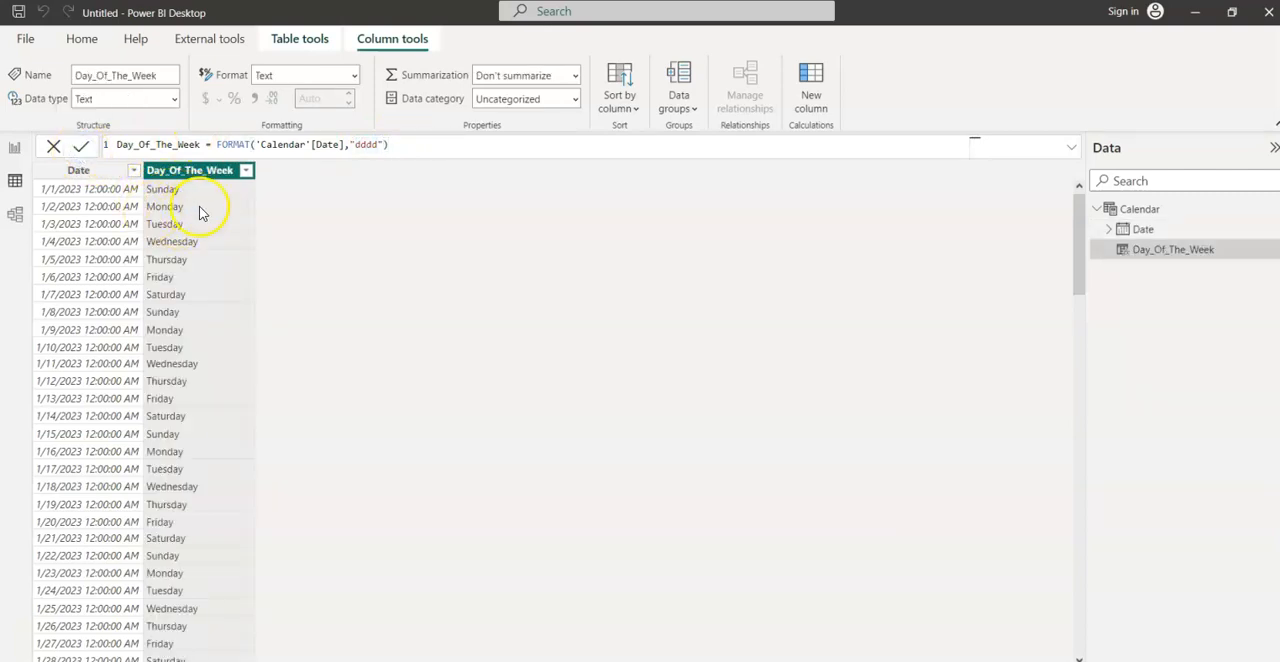
{"action": "left_click", "coordinate": [376, 145]}
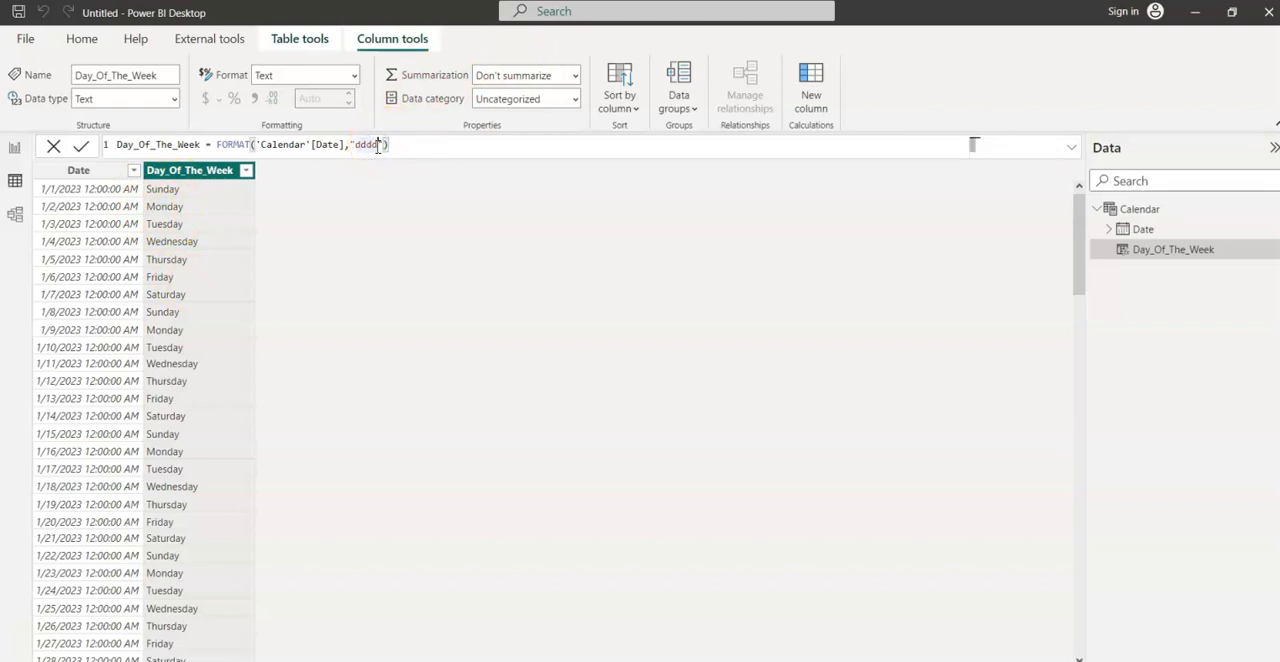
{"action": "key", "text": "Backspace"}
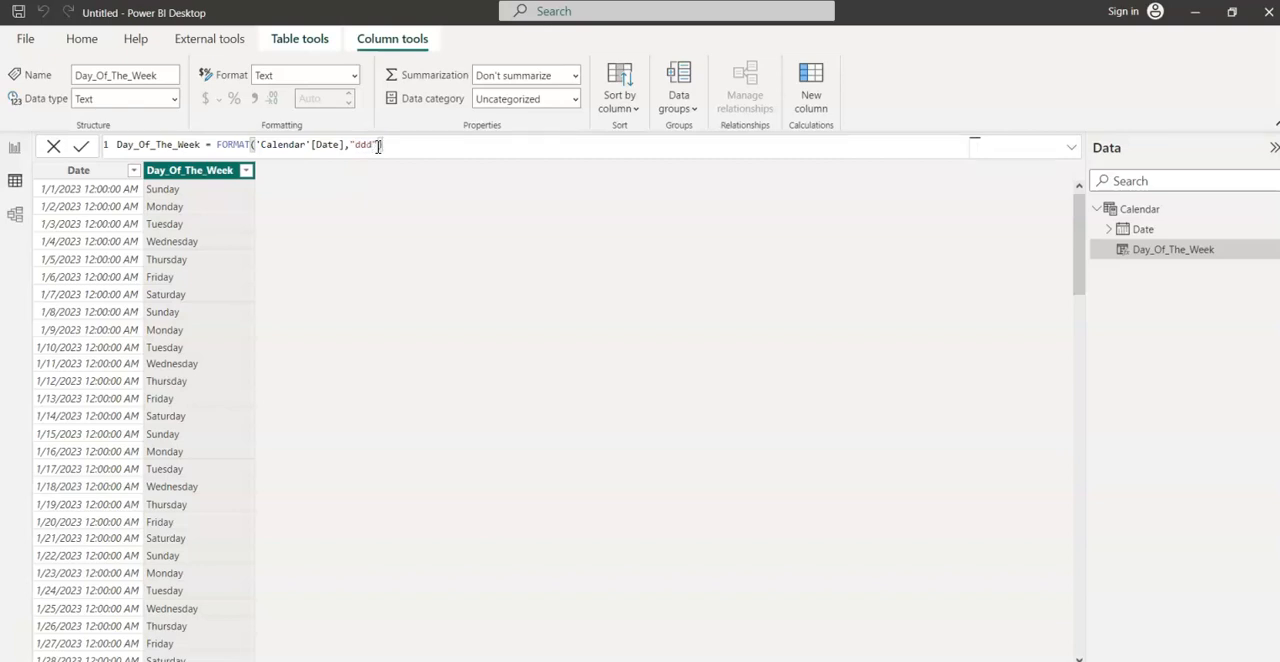
{"action": "left_click", "coordinate": [81, 146]}
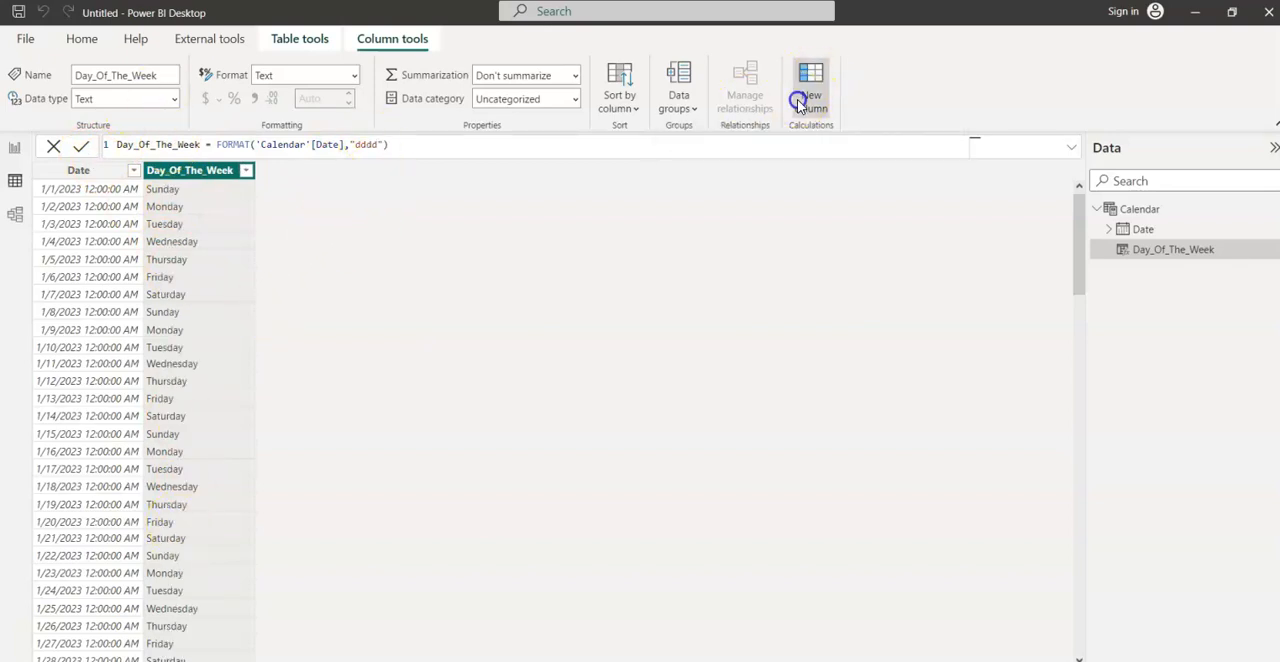
Add a WeekNum column using WEEKDAY on 'Calendar'[Date] and commit it.
{"action": "left_click", "coordinate": [810, 90]}
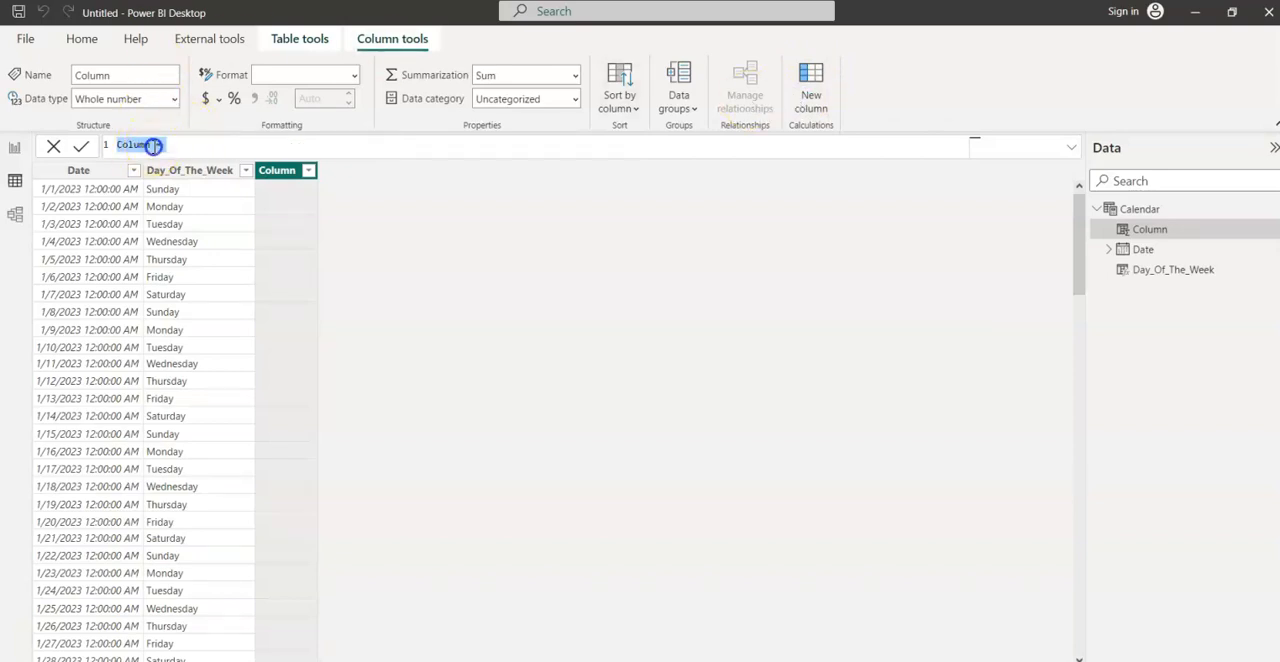
{"action": "type", "text": "WeekN"}
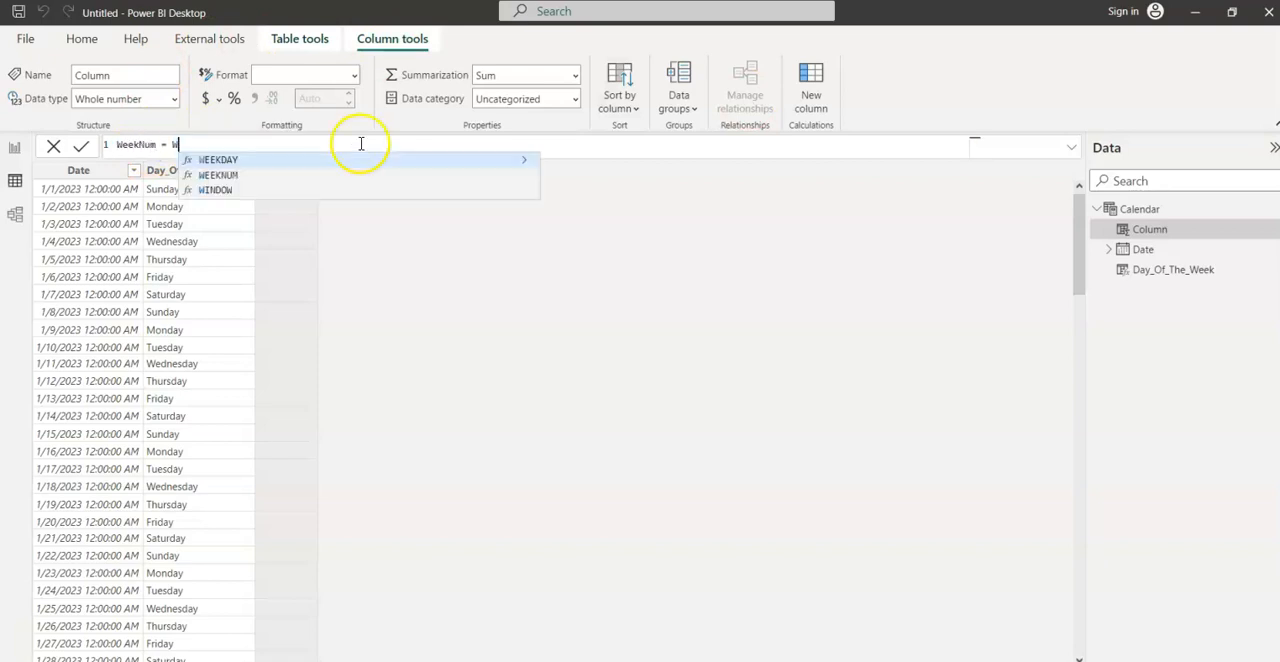
{"action": "left_click", "coordinate": [218, 159]}
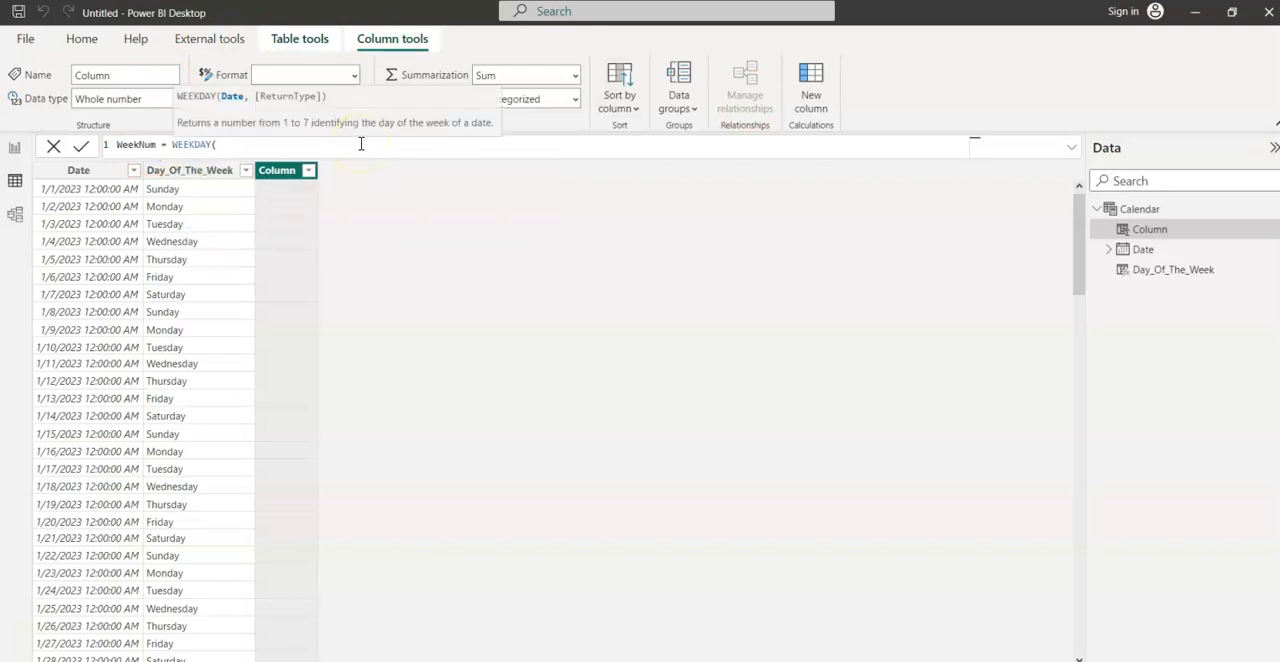
{"action": "type", "text": "Calendar'[Date],1)"}
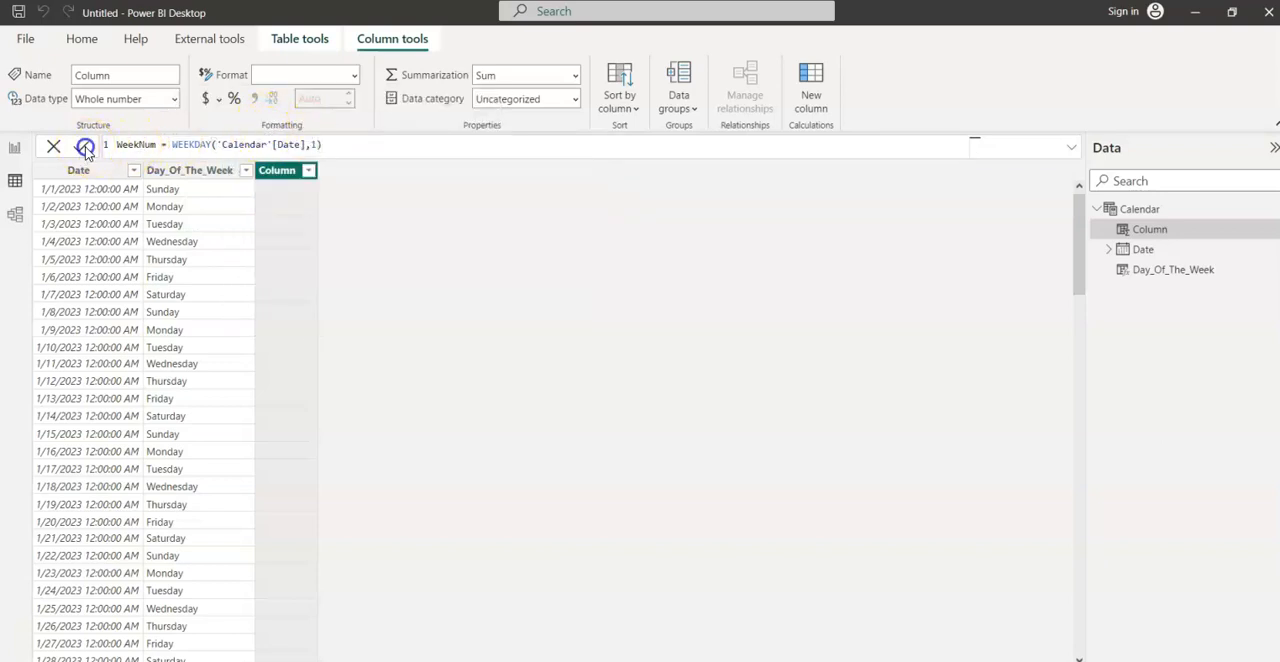
{"action": "left_click", "coordinate": [82, 145]}
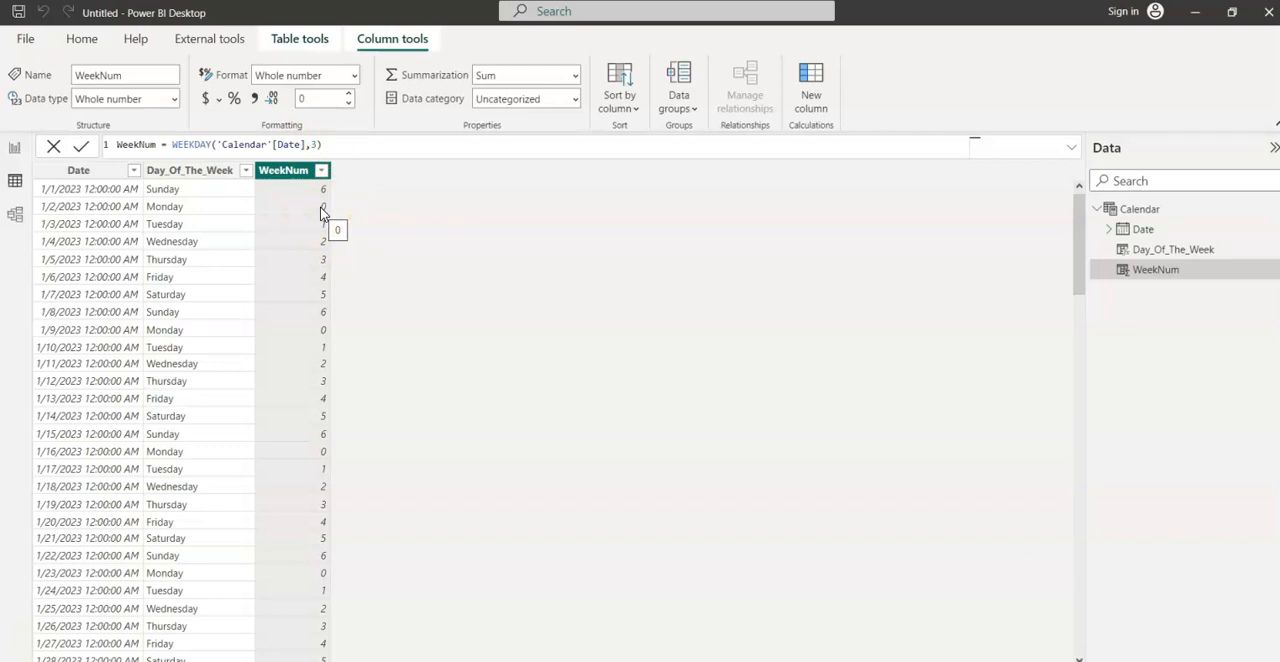
Change WeekNum's WEEKDAY return type from 3 to 1 and commit.
{"action": "left_click", "coordinate": [322, 189]}
{"action": "type", "text": "1"}
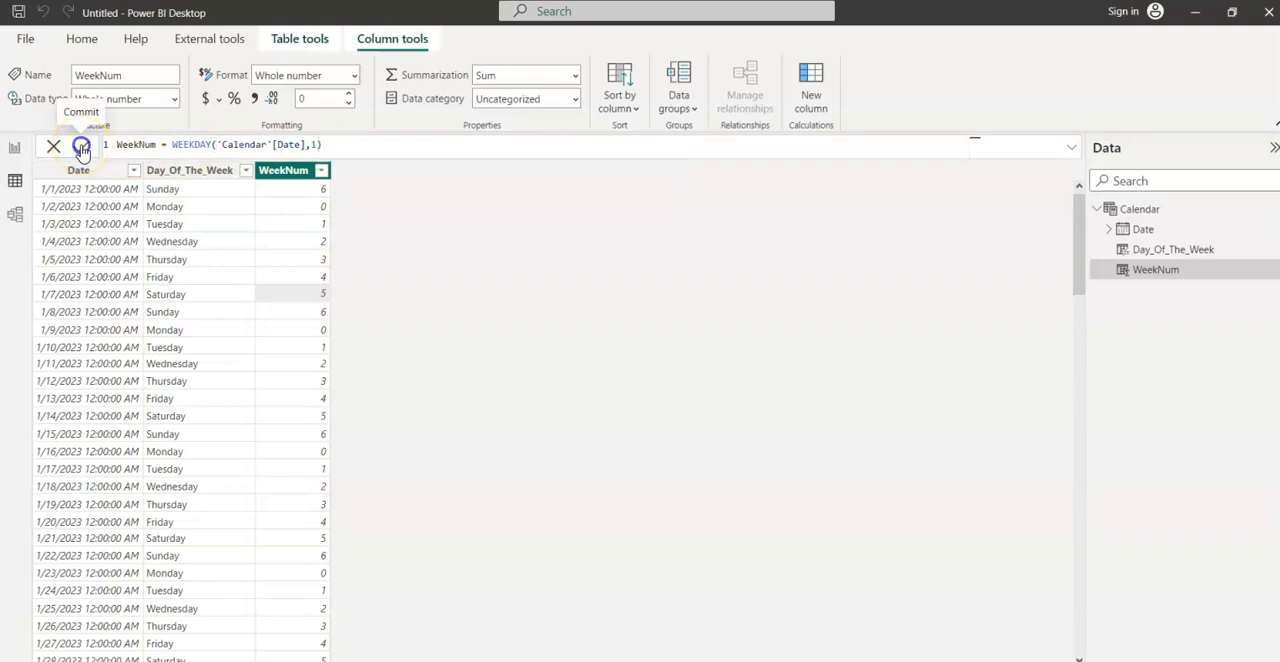
{"action": "left_click", "coordinate": [81, 145]}
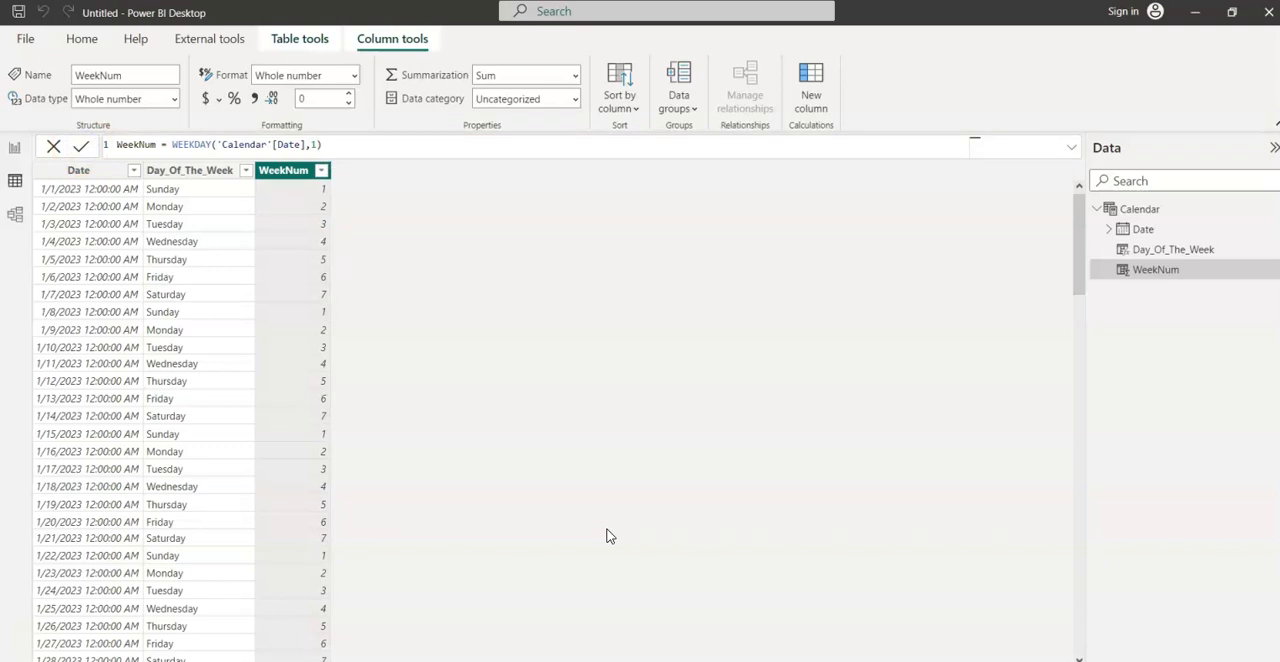
{"action": "mouse_move", "coordinate": [577, 538]}
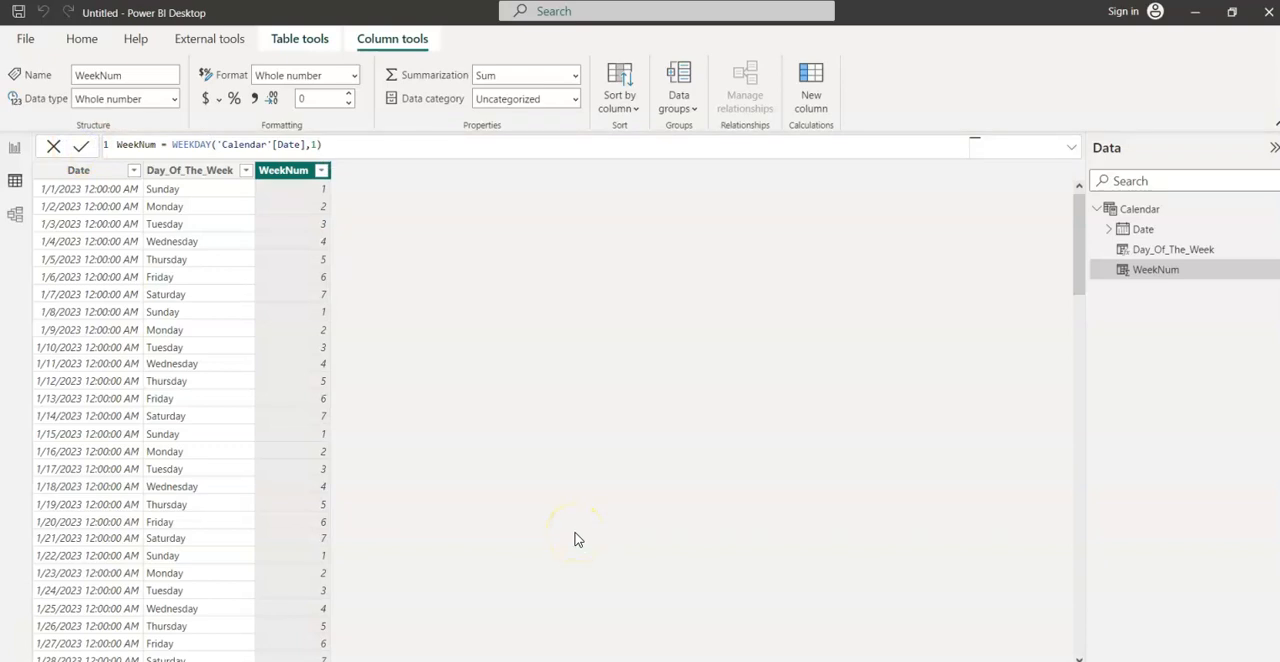